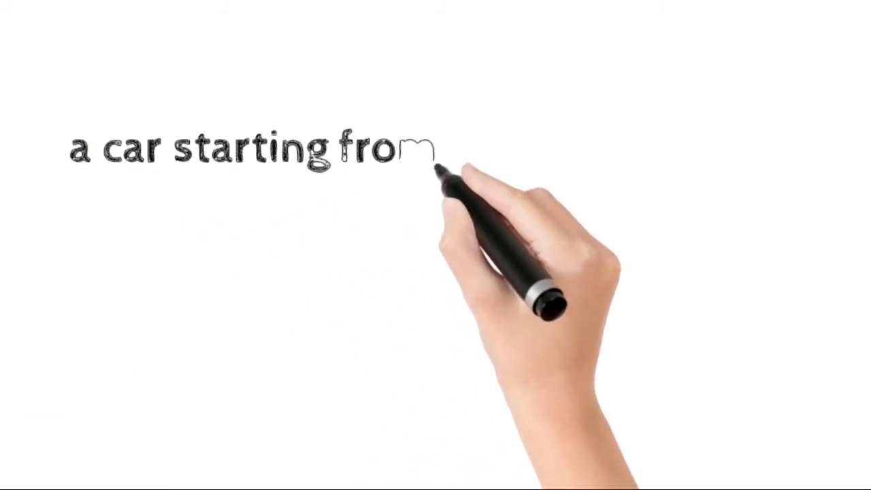
pyautogui.write('rest travels with')
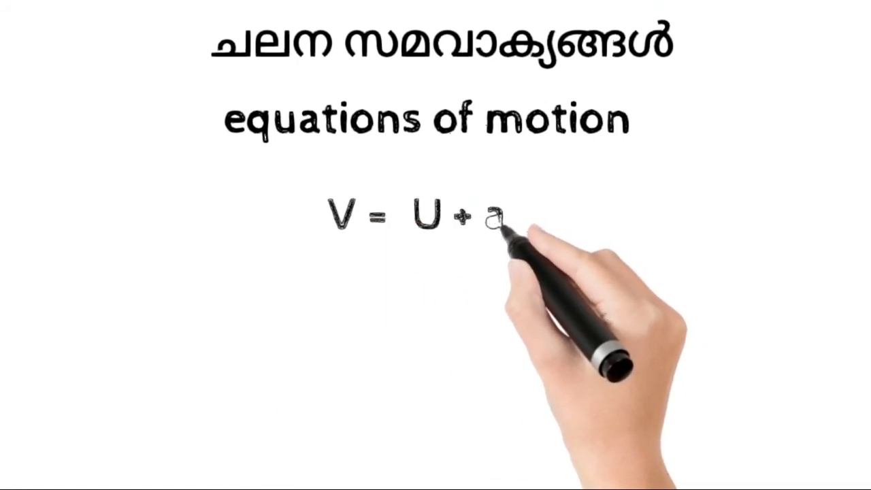
pyautogui.write('t')
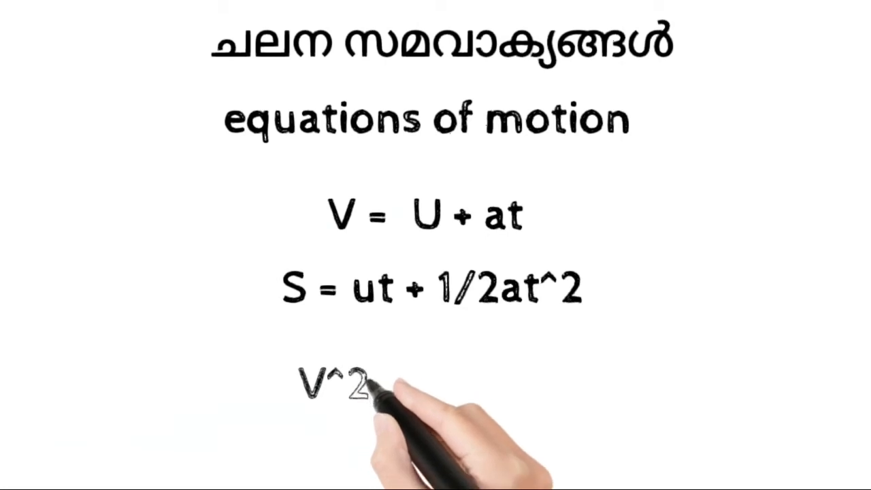
pyautogui.write('= u')
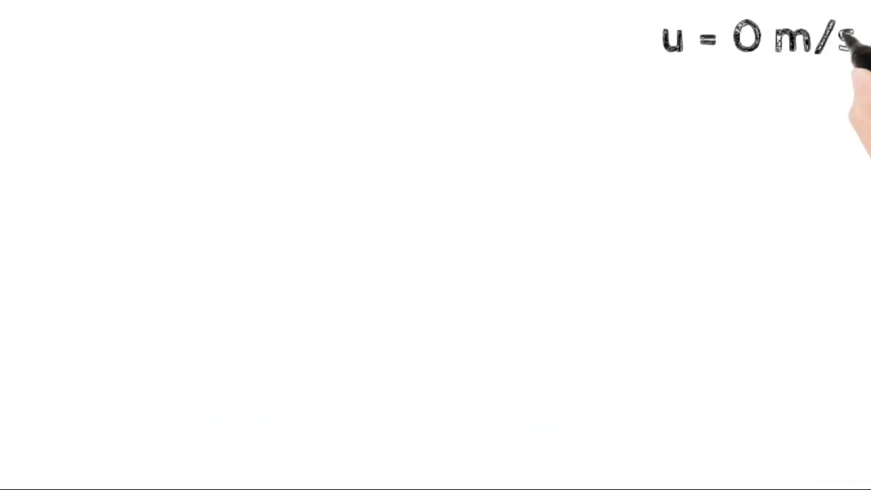
pyautogui.write('s= 100m')
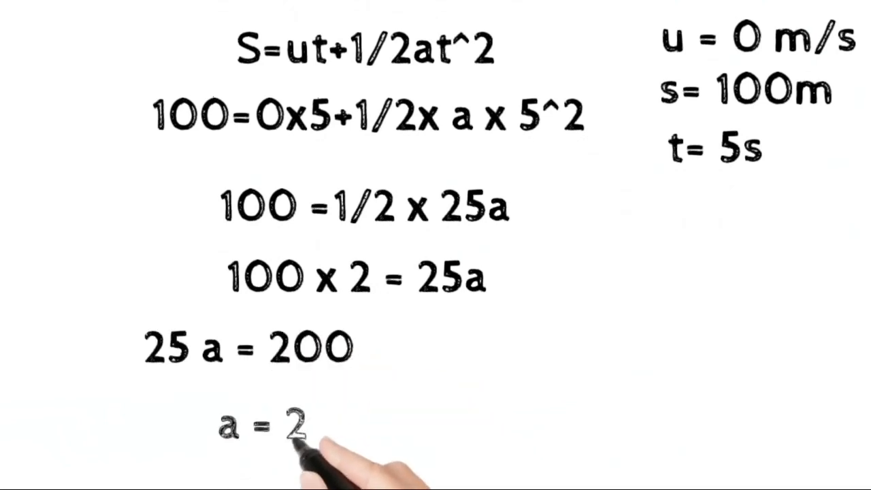
pyautogui.write('200/25')
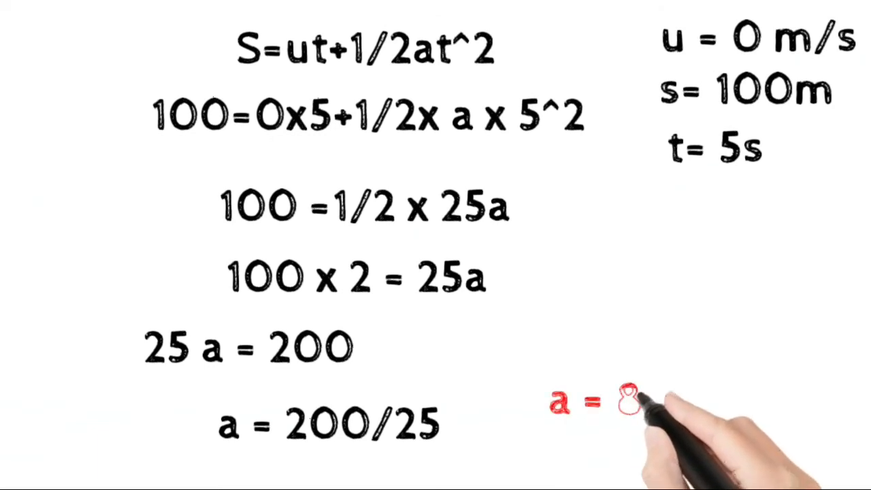
pyautogui.write('8m/')
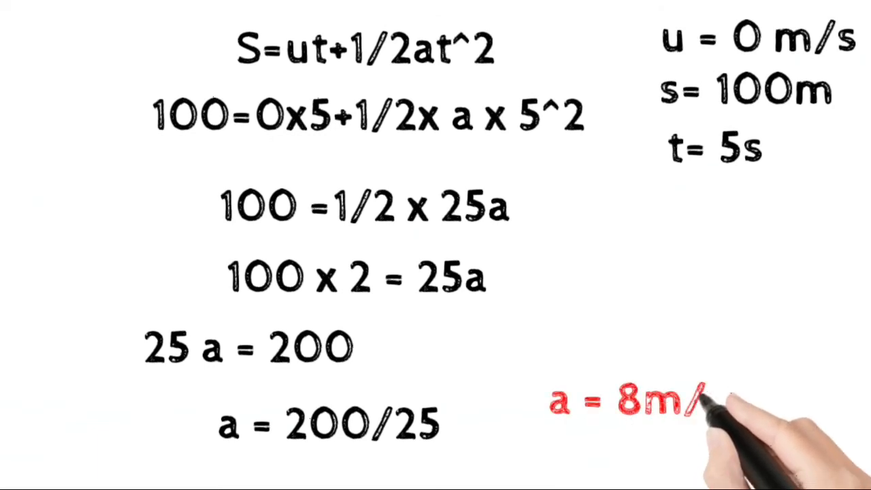
pyautogui.write('s^2')
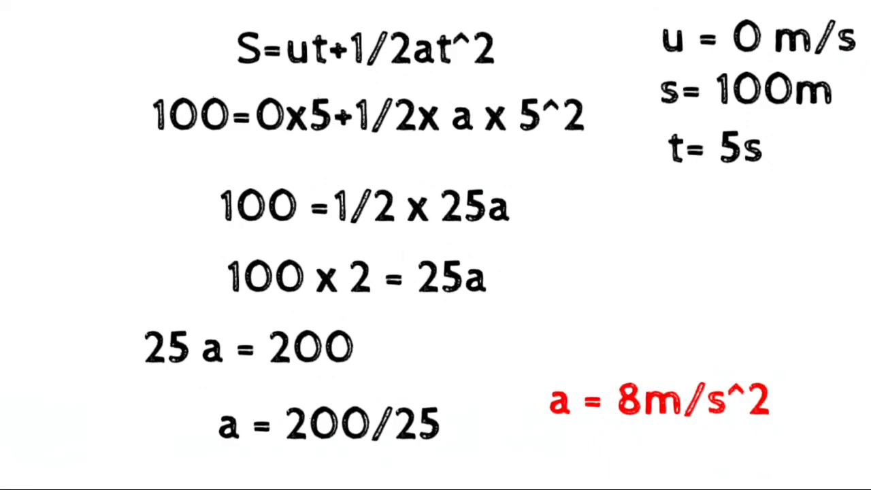